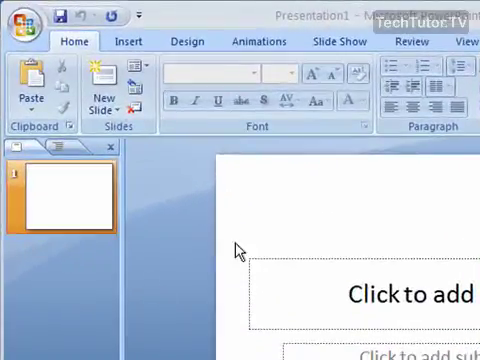
{"action": "mouse_move", "coordinate": [128, 43]}
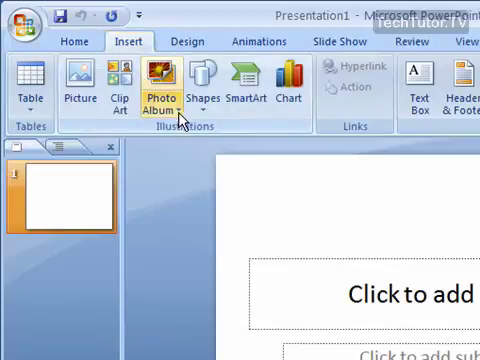
Start a New Photo Album from the Insert ribbon's Photo Album menu
{"action": "left_click", "coordinate": [159, 95]}
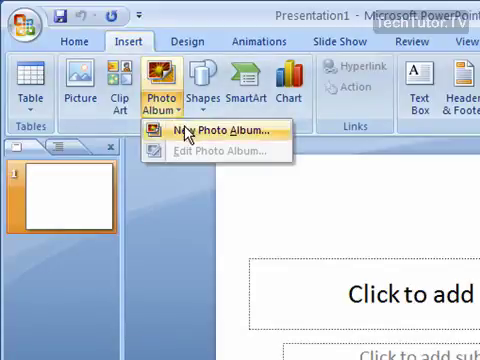
{"action": "left_click", "coordinate": [215, 128]}
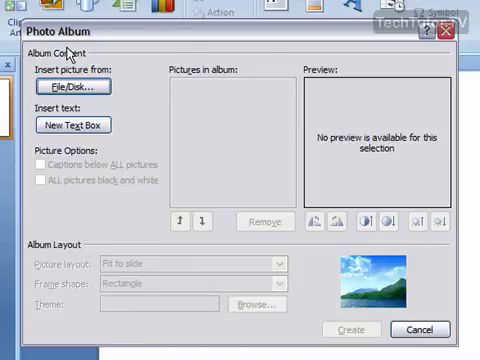
{"action": "mouse_move", "coordinate": [200, 130]}
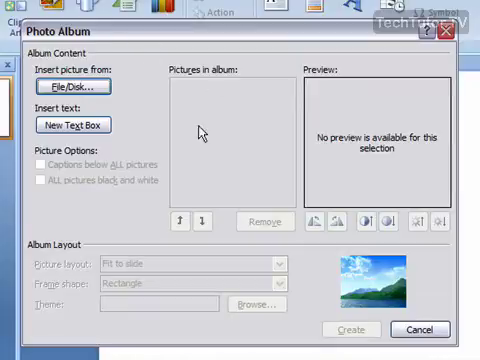
{"action": "mouse_move", "coordinate": [185, 147]}
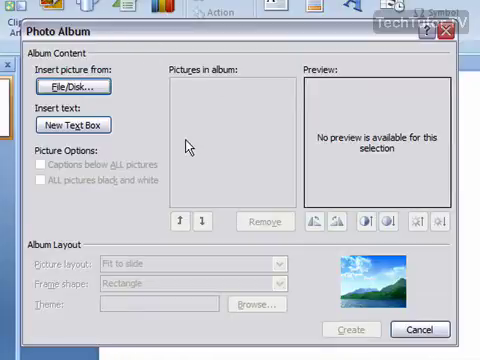
{"action": "mouse_move", "coordinate": [119, 91]}
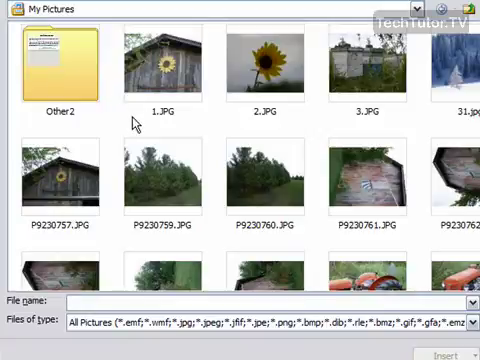
Select barn photo 1.JPG plus six more JPGs from My Pictures and insert them
{"action": "left_click", "coordinate": [165, 65]}
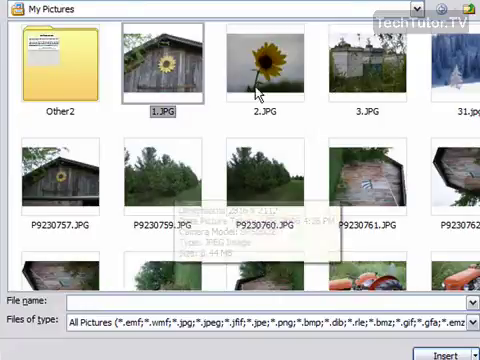
{"action": "left_click", "coordinate": [262, 65]}
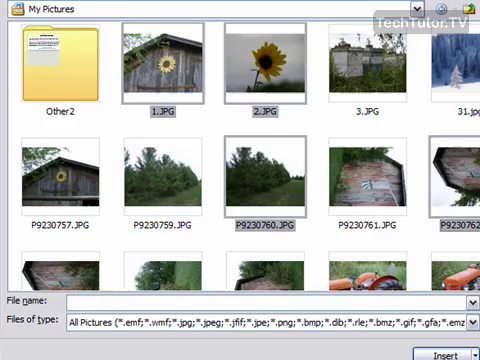
{"action": "scroll", "scroll_direction": "down", "scroll_amount": 3}
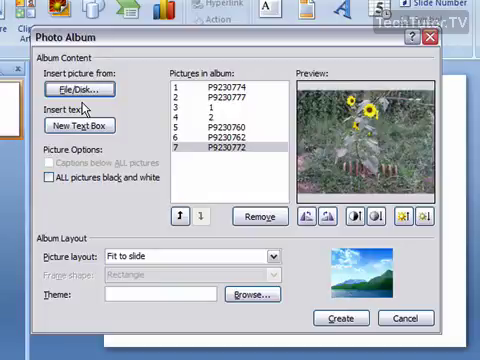
Move the sunflower photo up one place and remove grassy field photo P9230777
{"action": "left_click", "coordinate": [200, 114]}
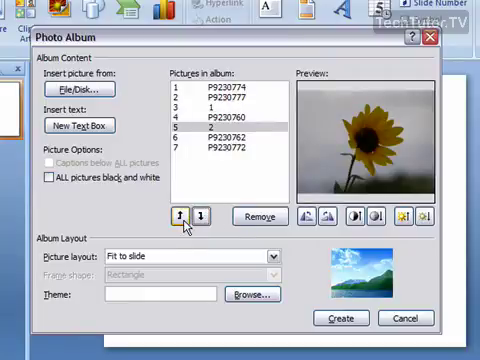
{"action": "left_click", "coordinate": [181, 217]}
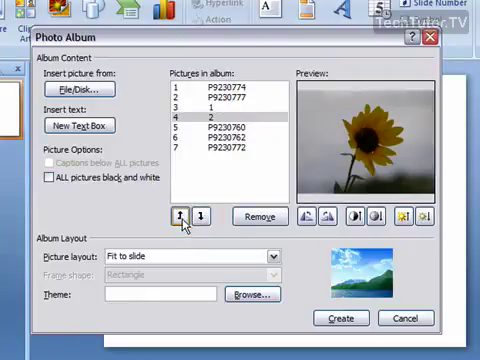
{"action": "left_click", "coordinate": [178, 217]}
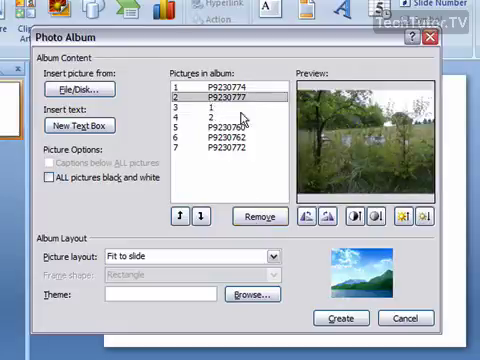
{"action": "left_click", "coordinate": [259, 217]}
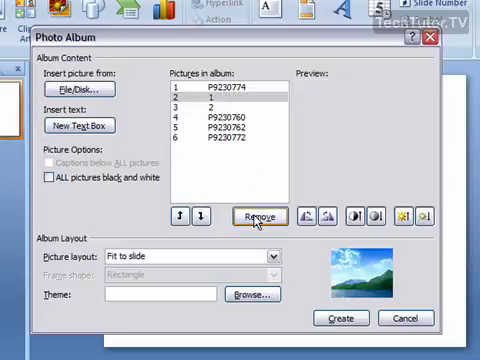
{"action": "left_click", "coordinate": [305, 218]}
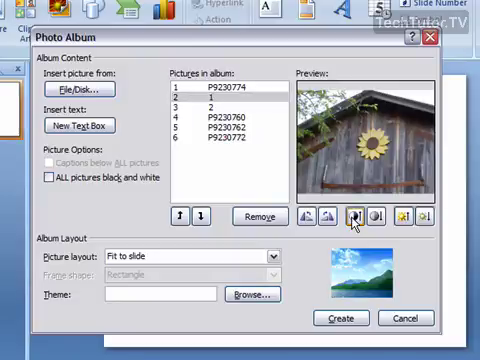
Raise the contrast of barn photo 1 twice with More Contrast
{"action": "left_click", "coordinate": [357, 216]}
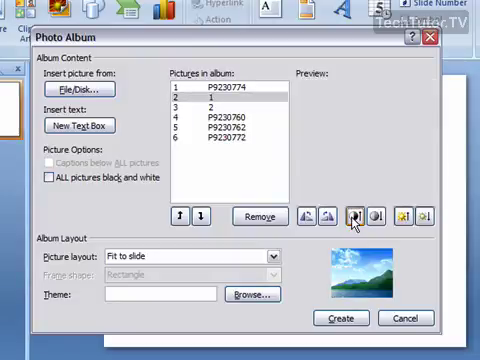
{"action": "left_click", "coordinate": [401, 213]}
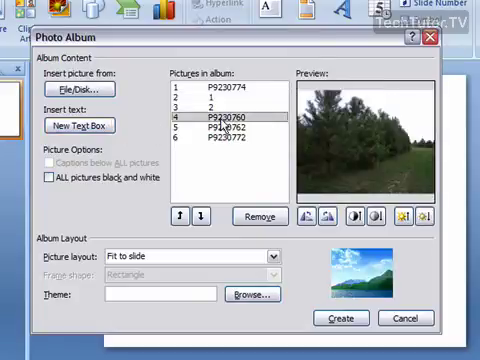
Insert a New Text Box after weathered barn photo P9230762, sixth in the list
{"action": "left_click", "coordinate": [213, 127]}
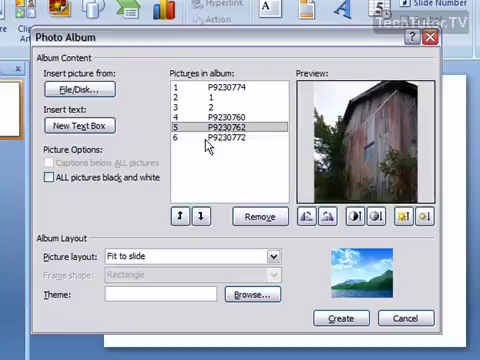
{"action": "left_click", "coordinate": [77, 125]}
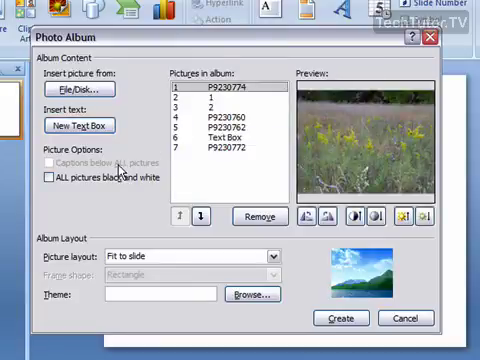
{"action": "left_click", "coordinate": [52, 178]}
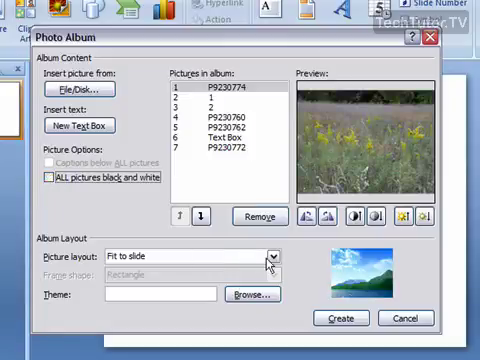
Set Picture layout to 2 pictures and Frame shape to Compound Frame, Black
{"action": "left_click", "coordinate": [273, 252]}
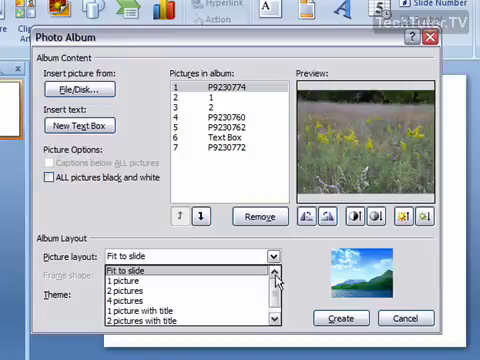
{"action": "scroll", "scroll_direction": "down", "scroll_amount": 3}
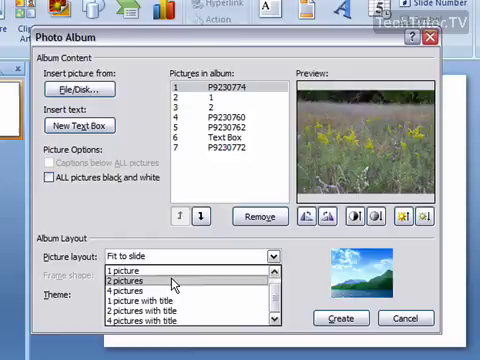
{"action": "left_click", "coordinate": [135, 283]}
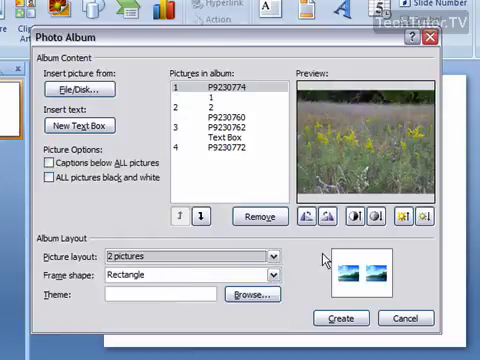
{"action": "left_click", "coordinate": [272, 273]}
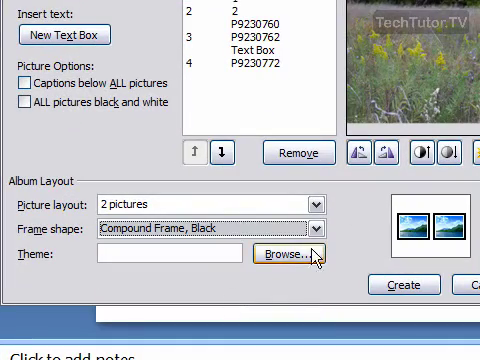
Browse the Microsoft Office folder and select a .thmx theme for the album
{"action": "left_click", "coordinate": [289, 261]}
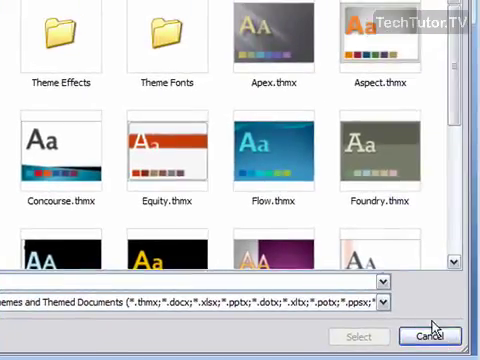
{"action": "mouse_move", "coordinate": [338, 255]}
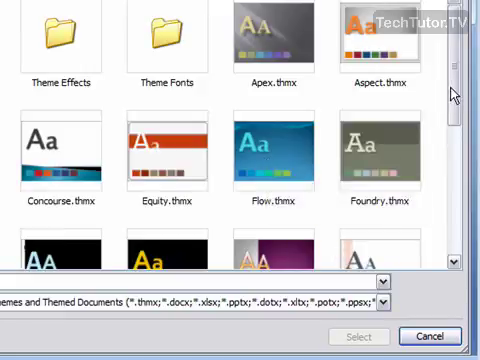
{"action": "scroll", "scroll_direction": "down", "scroll_amount": 3}
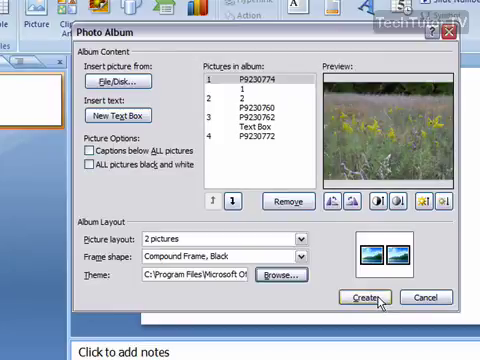
Create the album as a new five-slide themed presentation
{"action": "left_click", "coordinate": [365, 298]}
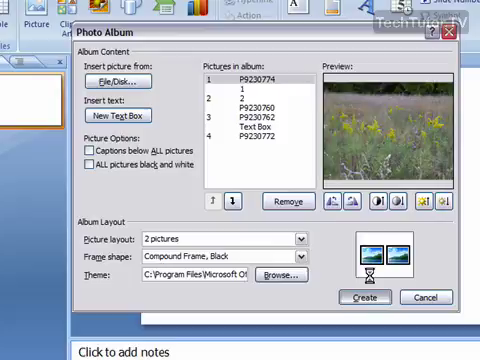
{"action": "left_click", "coordinate": [363, 296]}
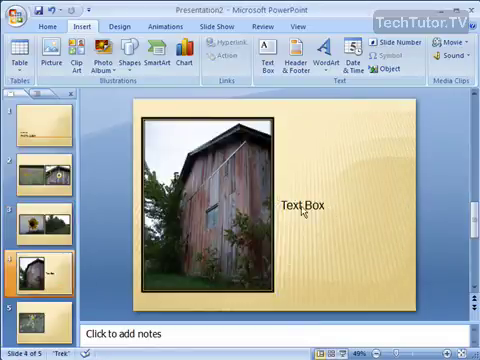
Go to slide 5, the sunflower field photo in its frame
{"action": "left_click", "coordinate": [300, 203]}
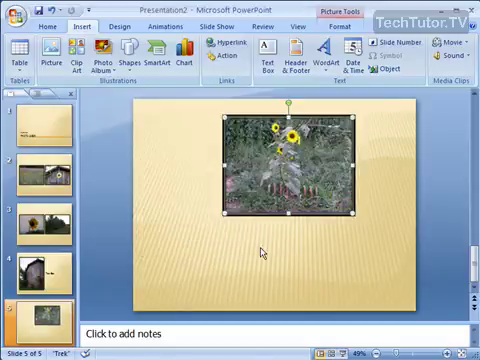
{"action": "mouse_move", "coordinate": [256, 245]}
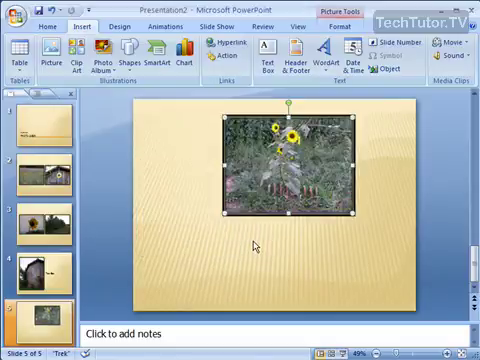